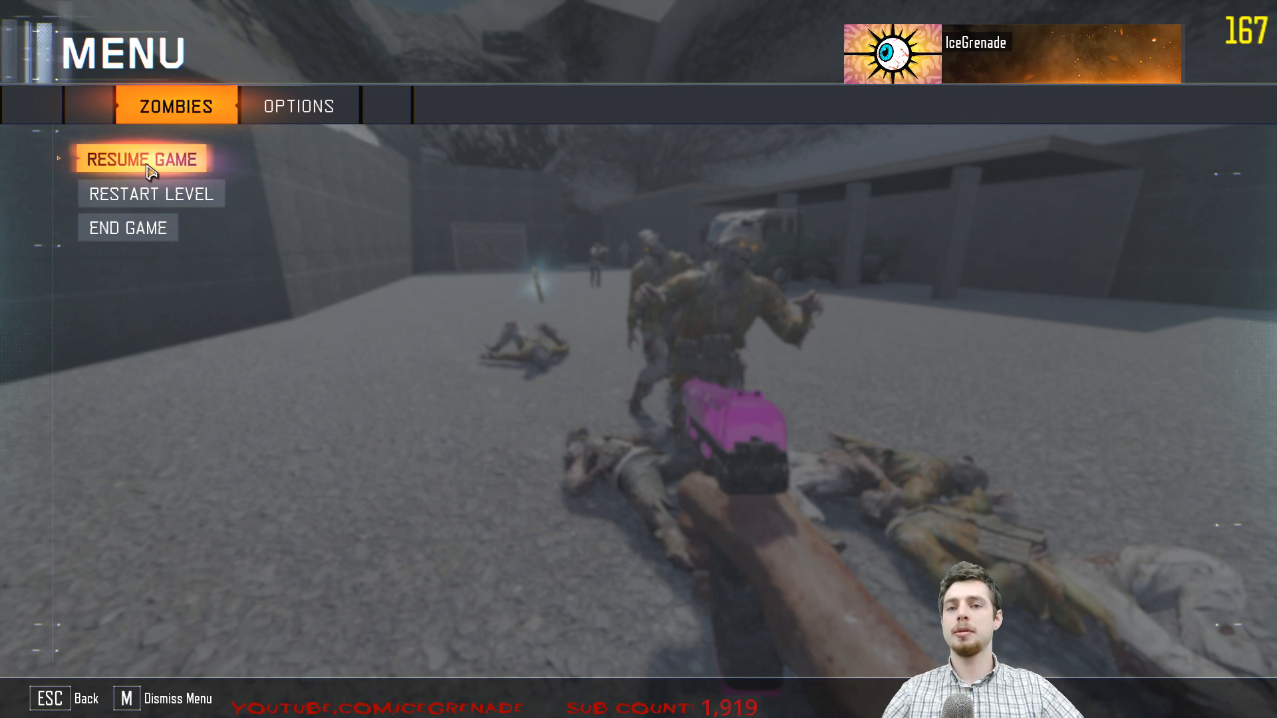
- Choose Resume Game in the Zombies pause menu to continue the match
left_click(139, 159)
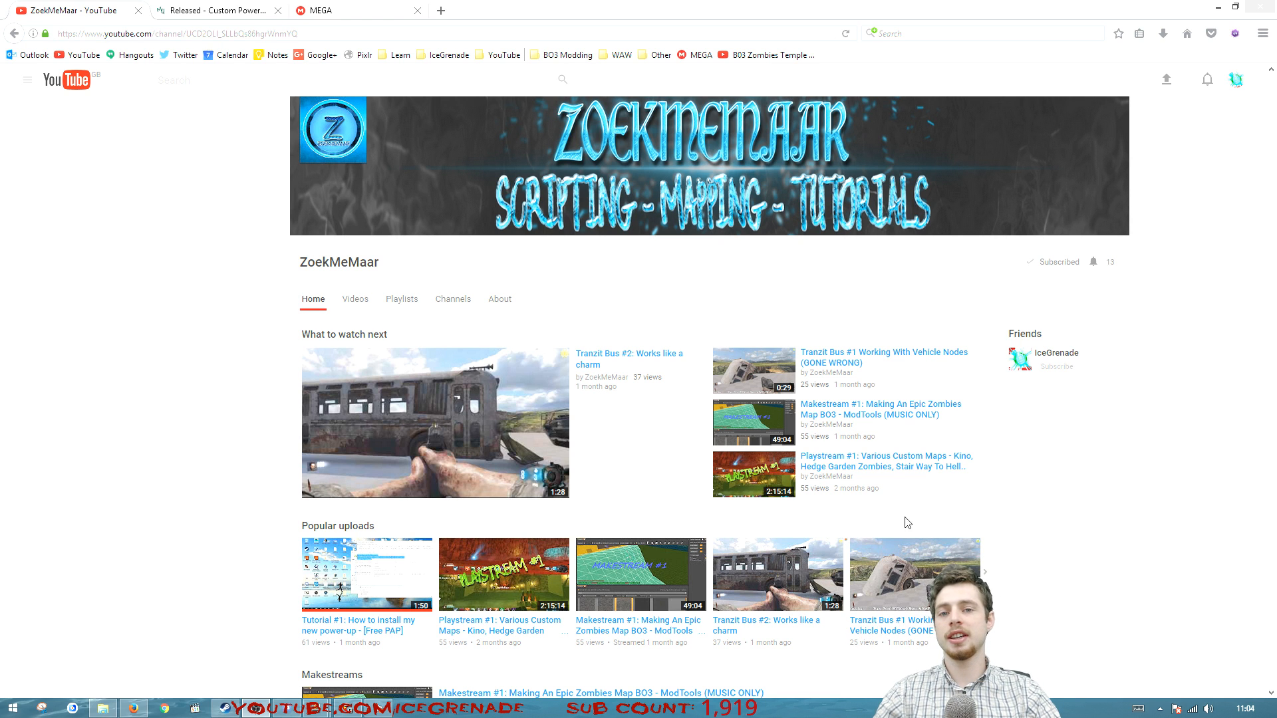
- Download the Invincible power-up zip from the forum thread's MEGA link and check the downloads panel
left_click(218, 11)
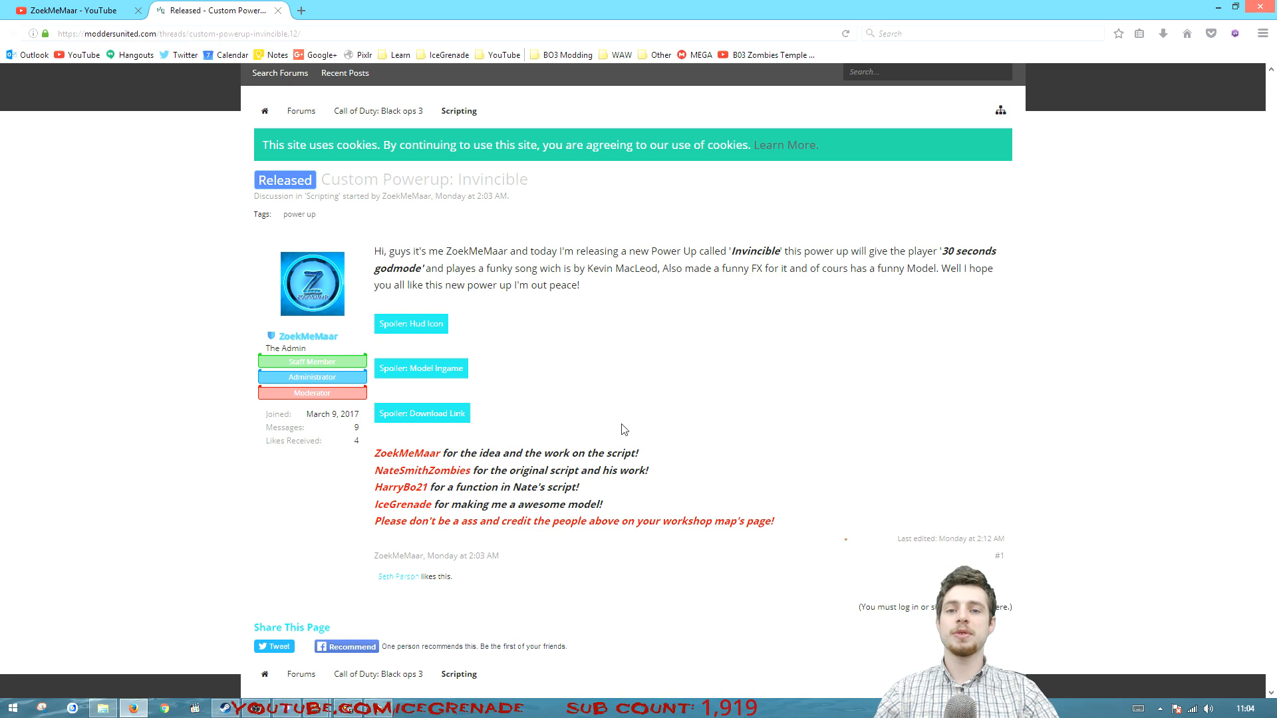
left_click(421, 412)
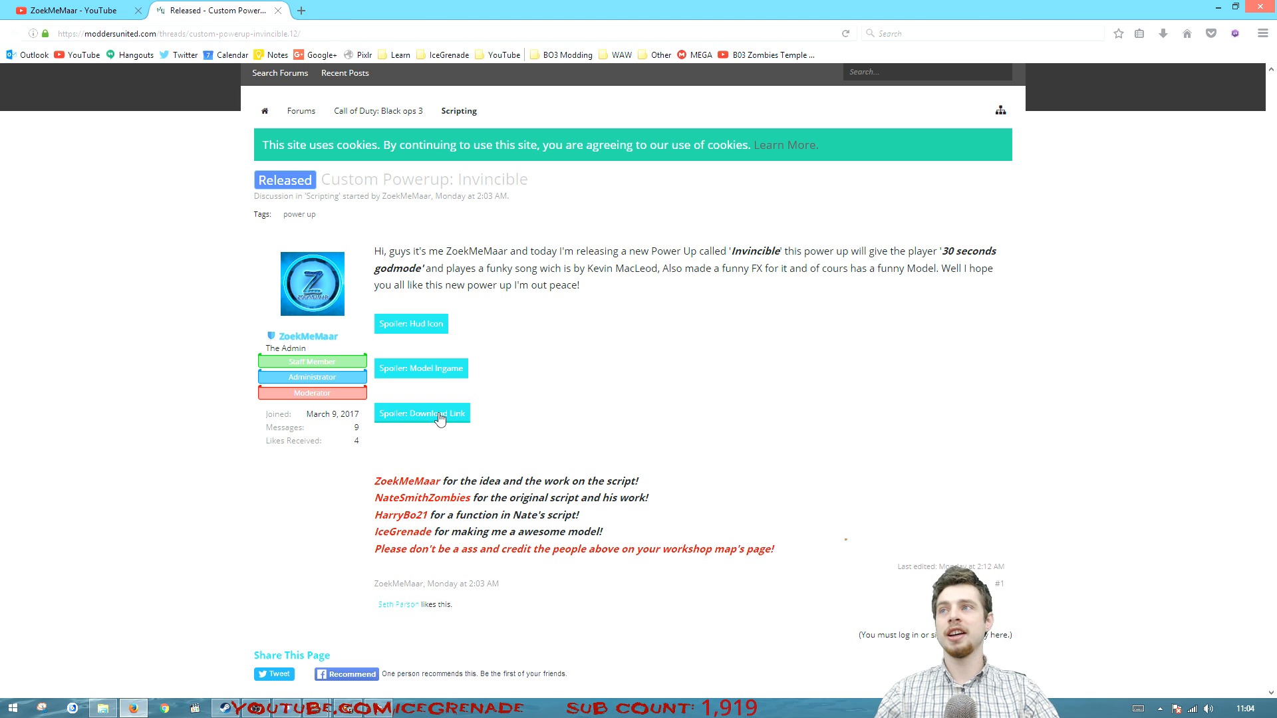
left_click(421, 412)
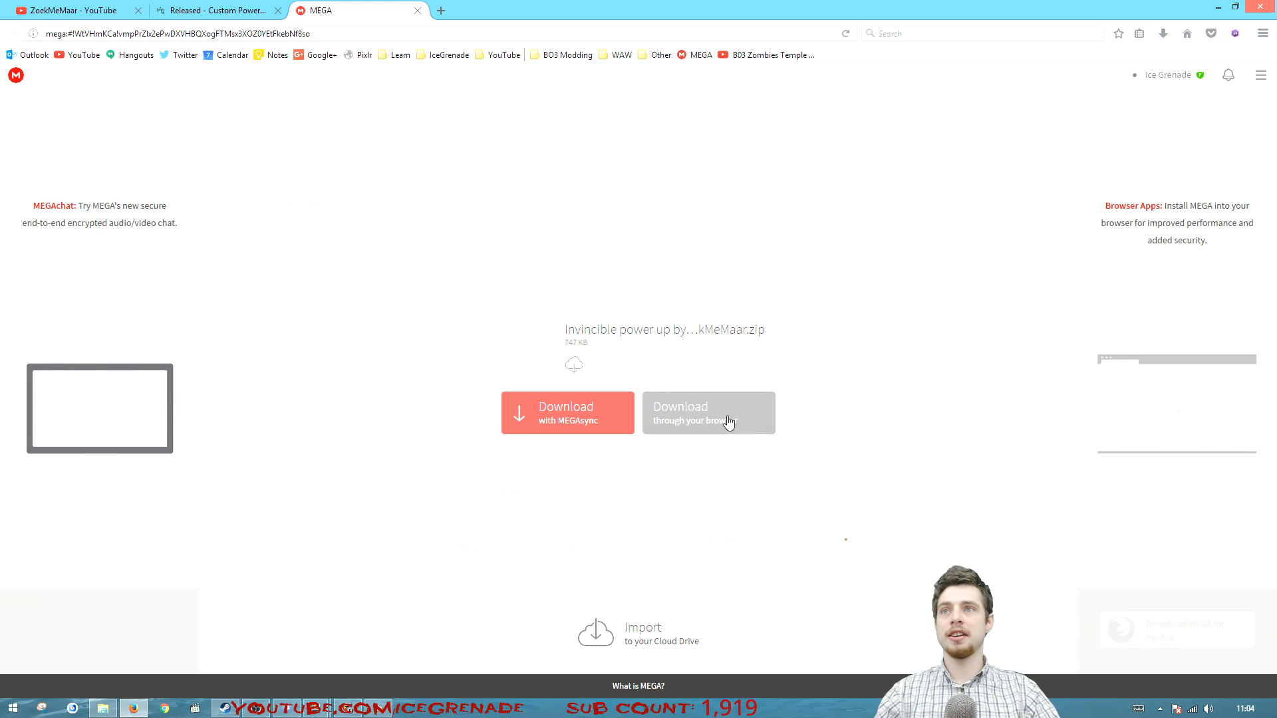
left_click(707, 413)
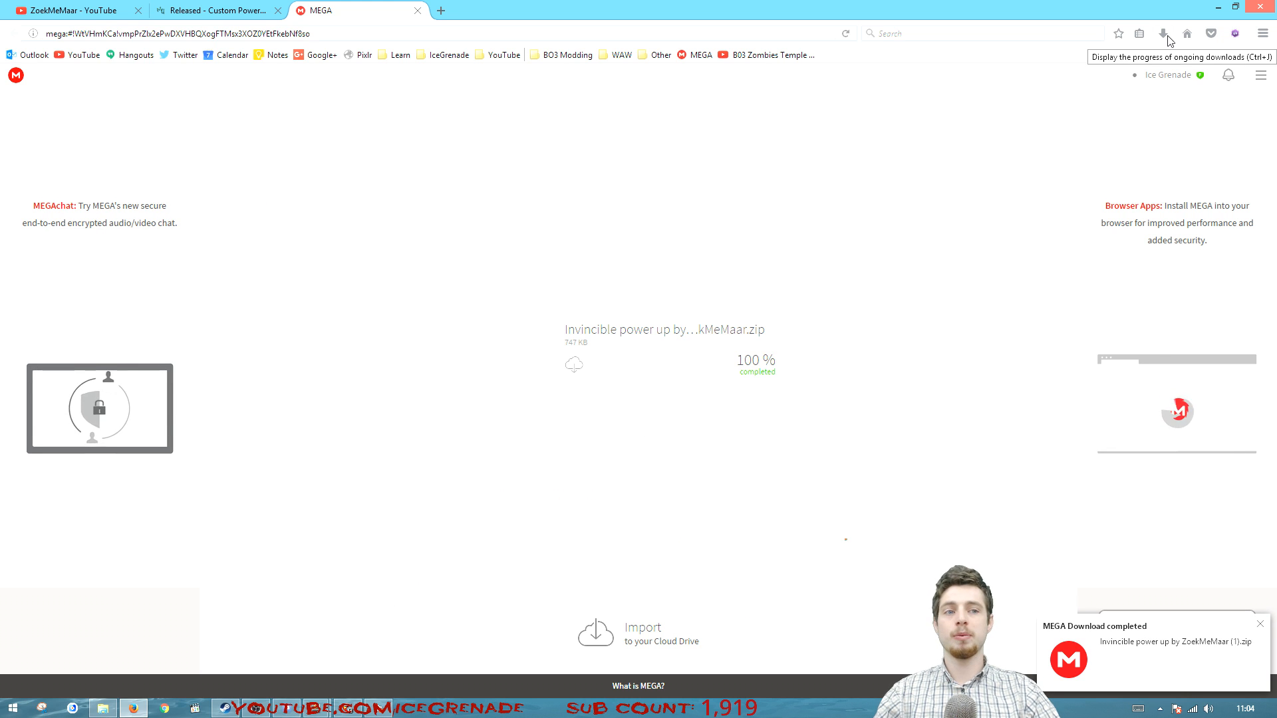
left_click(1163, 33)
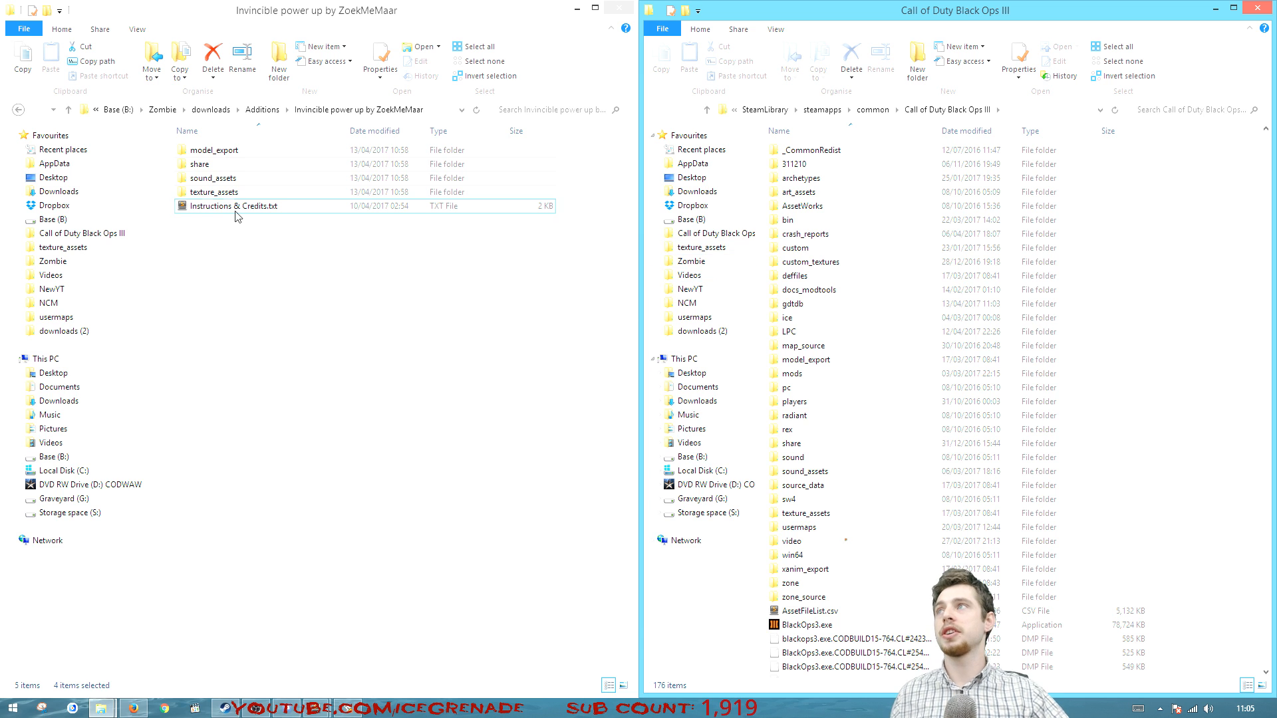
- Open Instructions & Credits.txt from the power-up folder
double_click(234, 205)
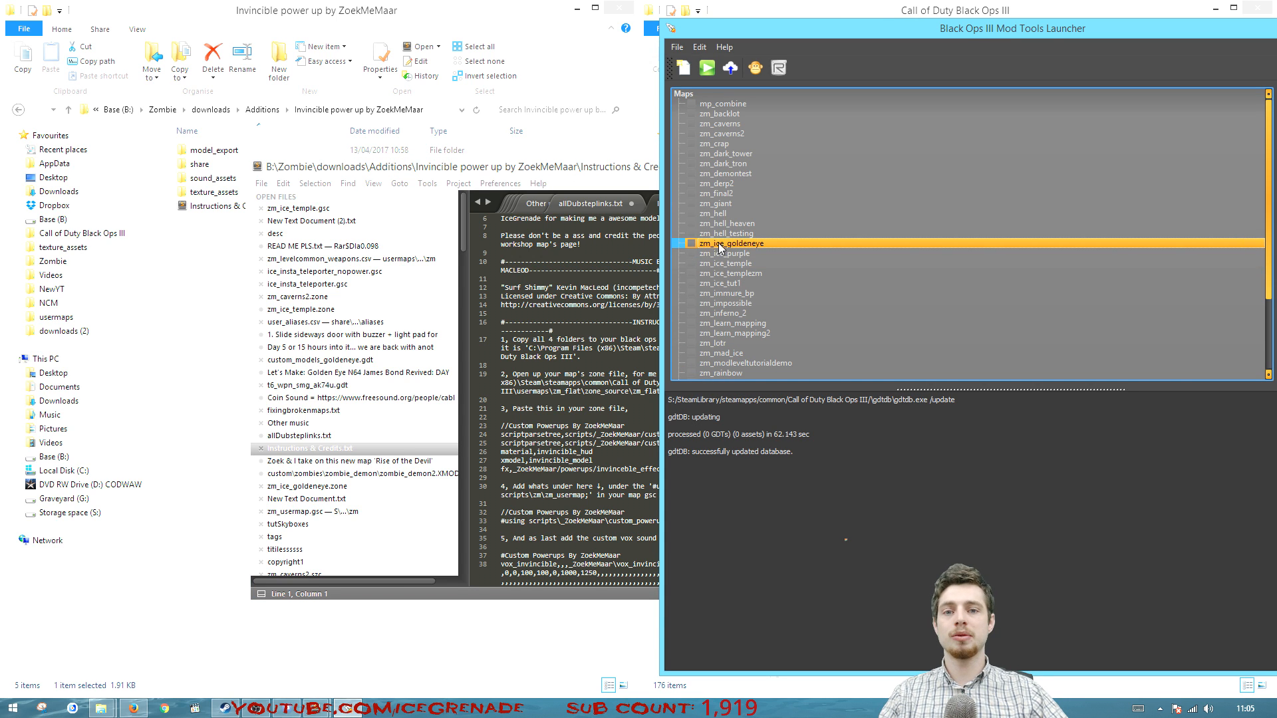
mouse_move(713, 212)
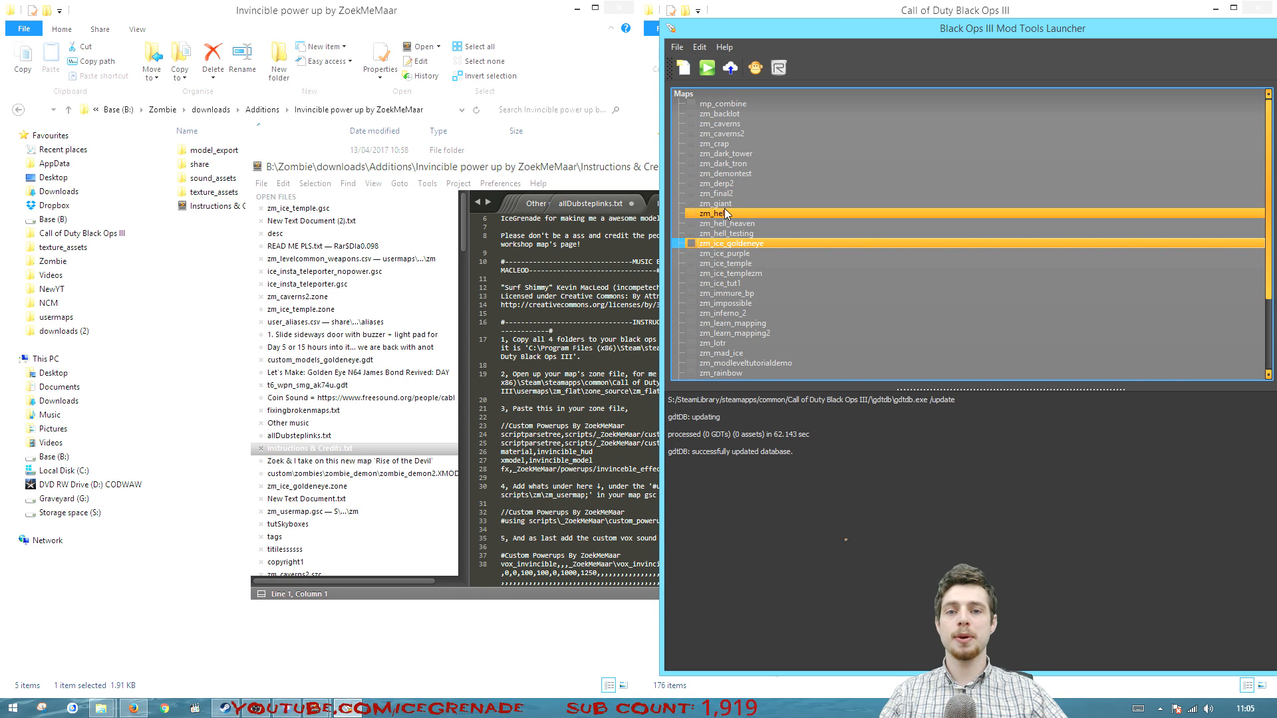
- Choose Edit Zone File for the zm_ice_goldeneye map in the Launcher's Maps list
left_click(730, 242)
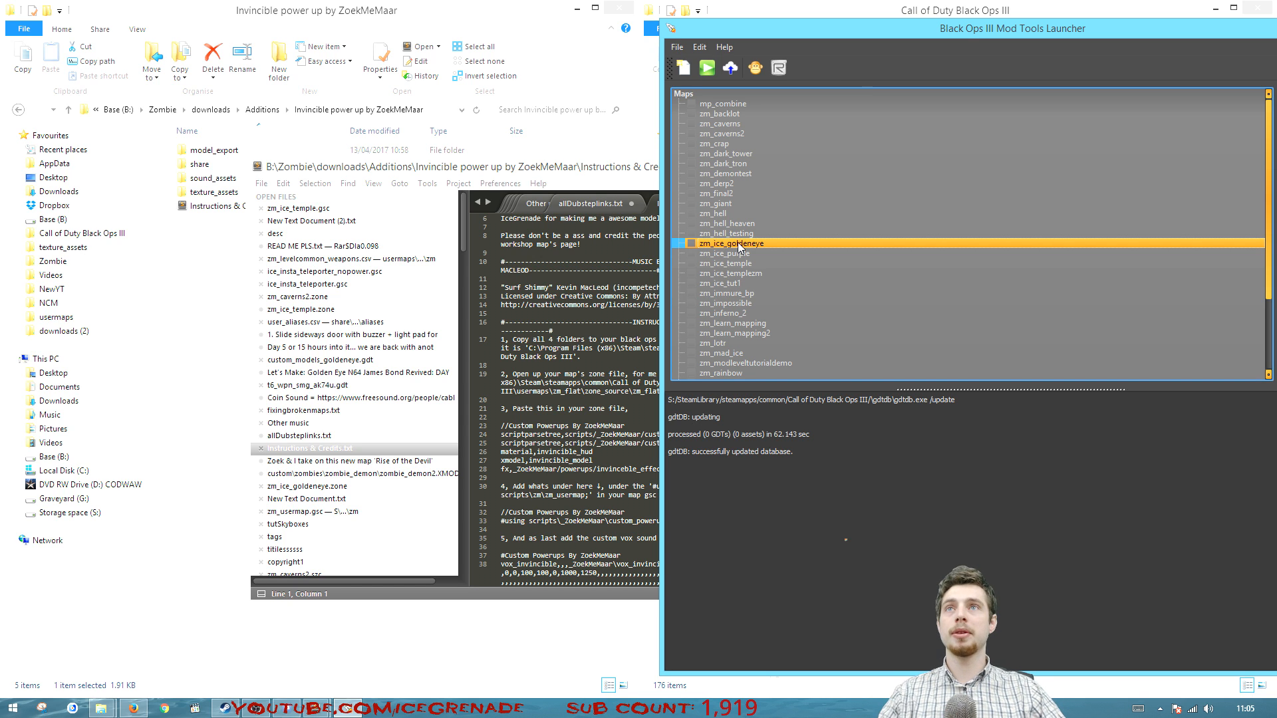
right_click(730, 243)
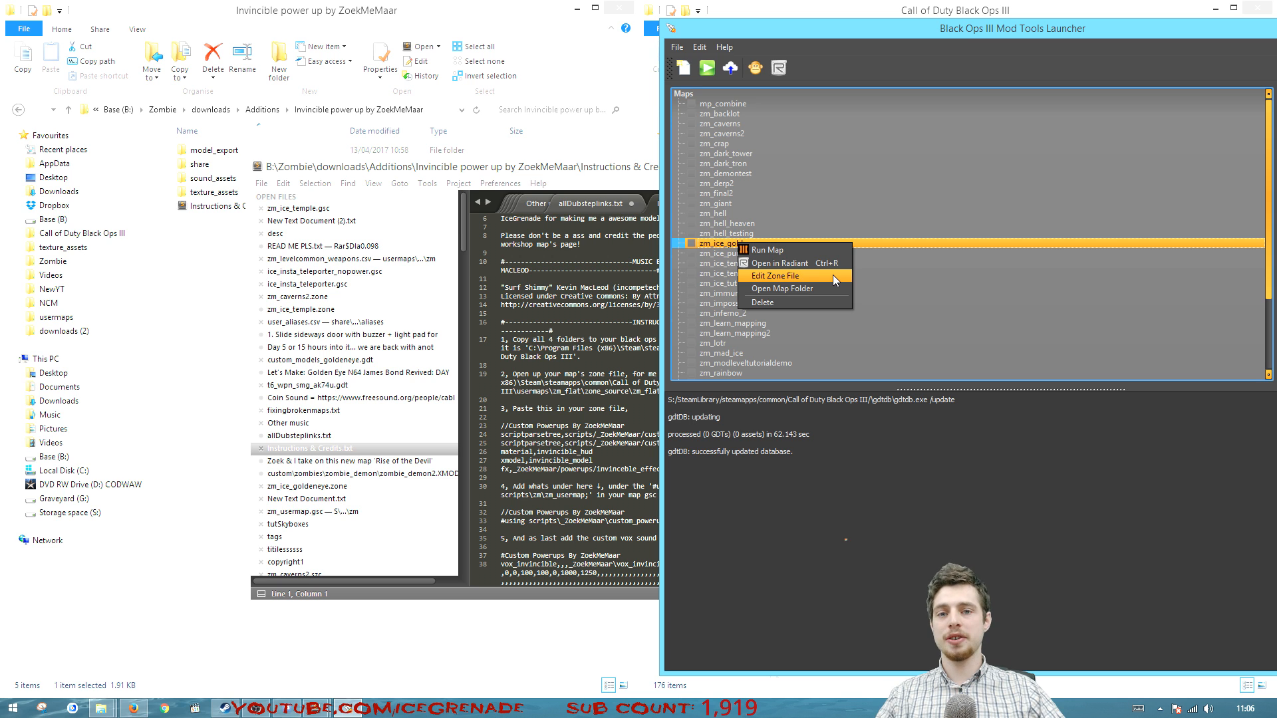
left_click(772, 275)
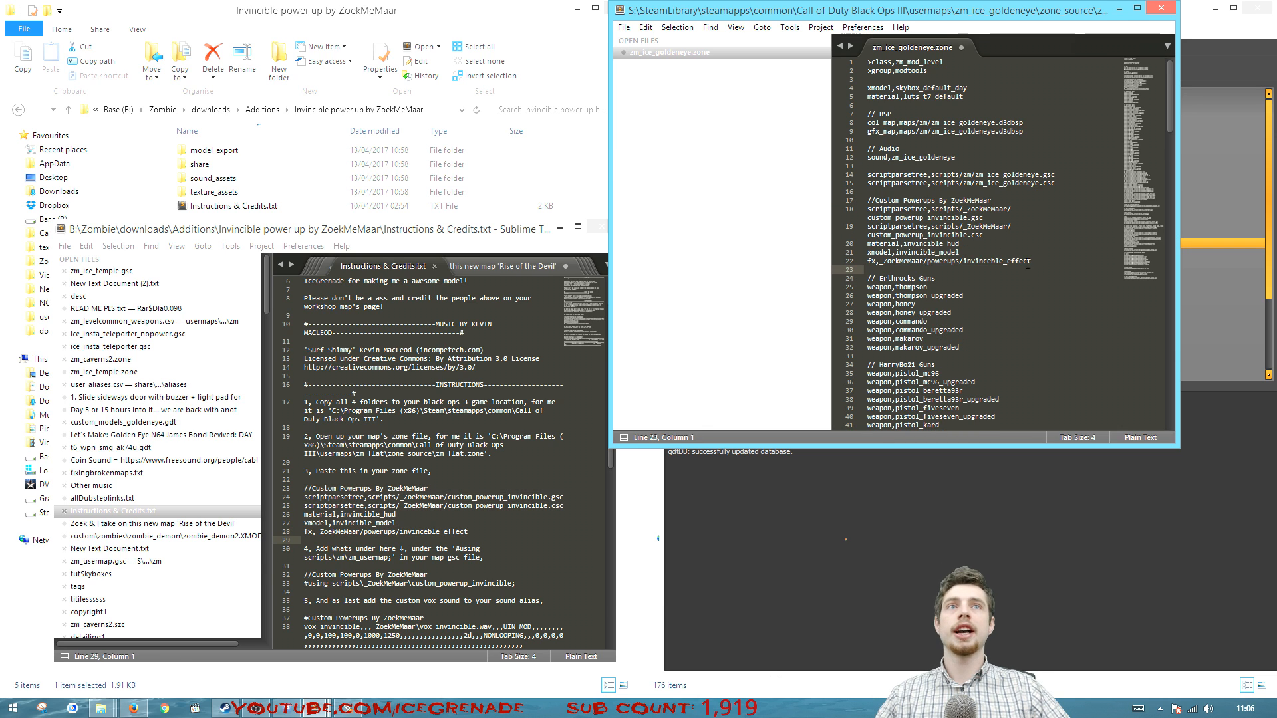
- Check the pasted Custom Powerups entries in zm_ice_goldeneye.zone and save the file
left_click_drag(866, 201, 1030, 262)
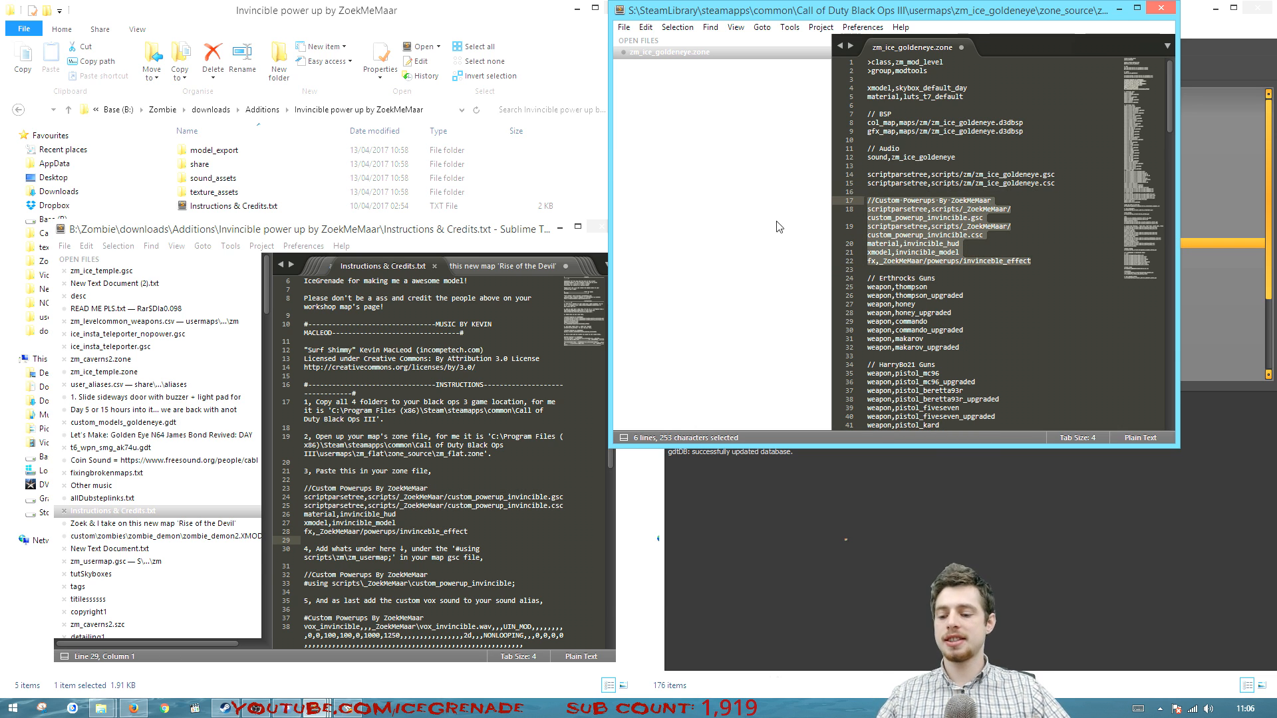
key("ctrl+s")
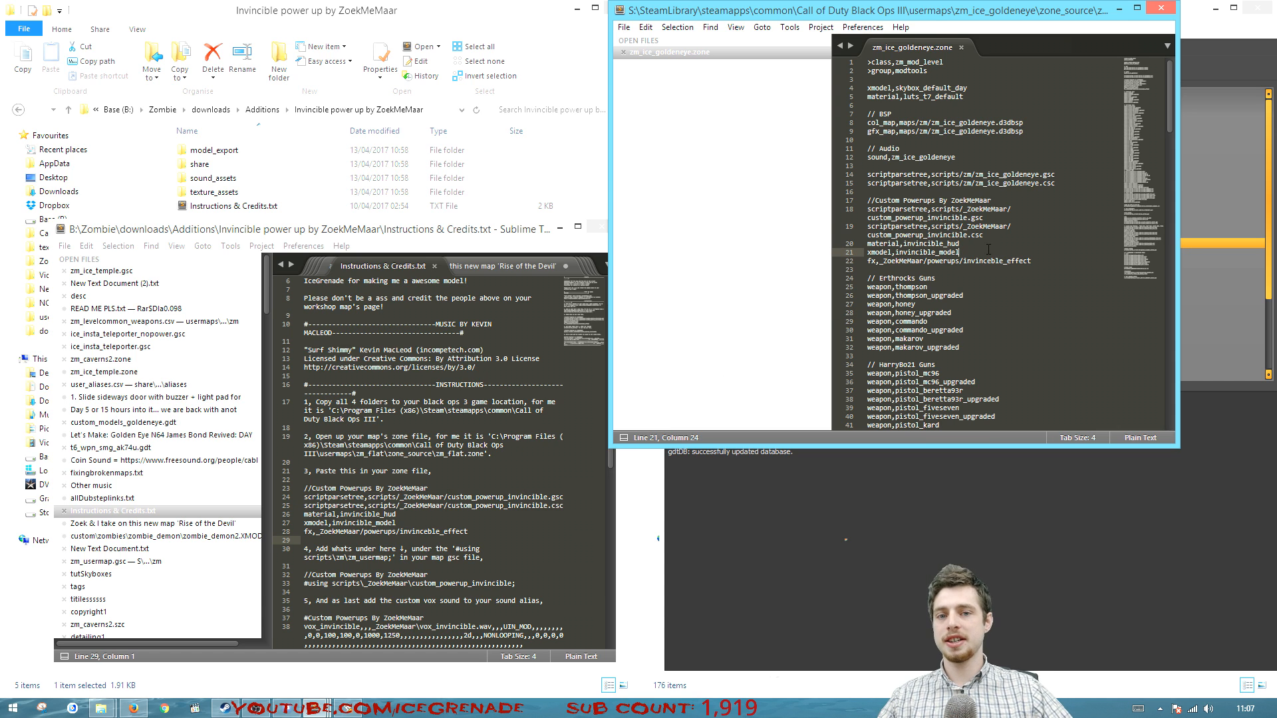
left_click(623, 26)
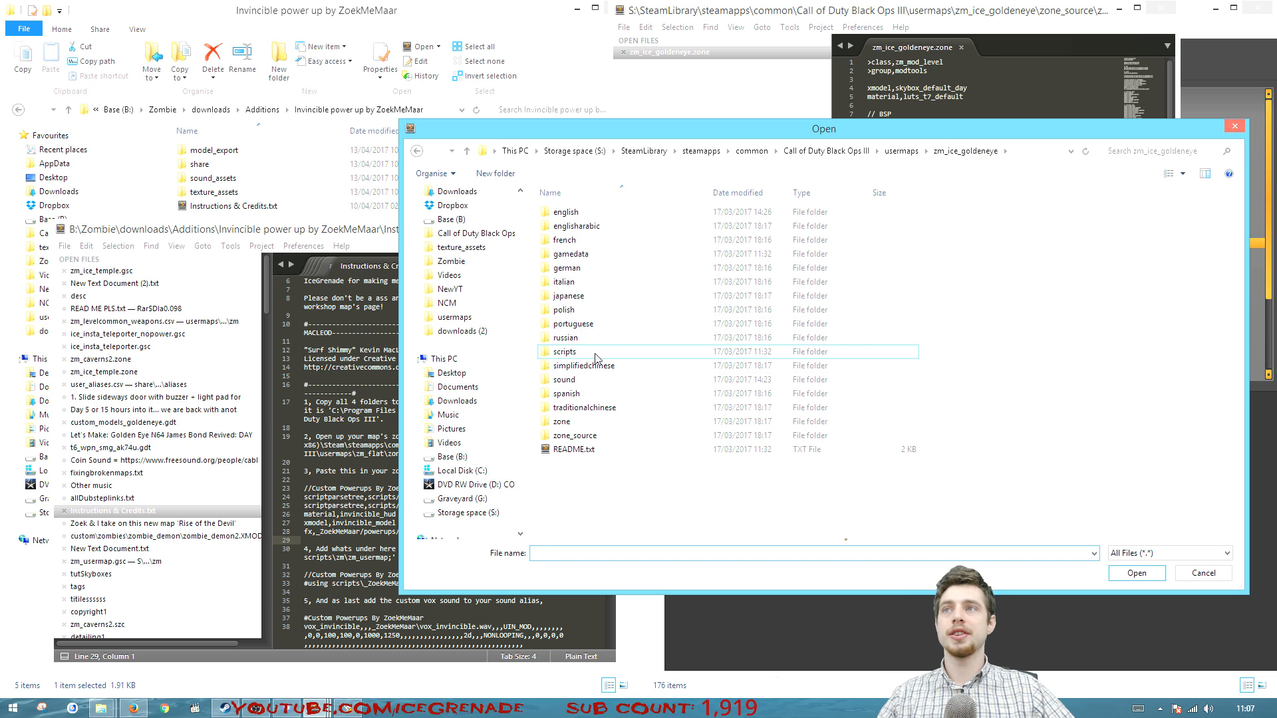
- Add the custom power-up #using line to zm_ice_goldeneye.gsc and copy the vox sound alias lines
double_click(564, 351)
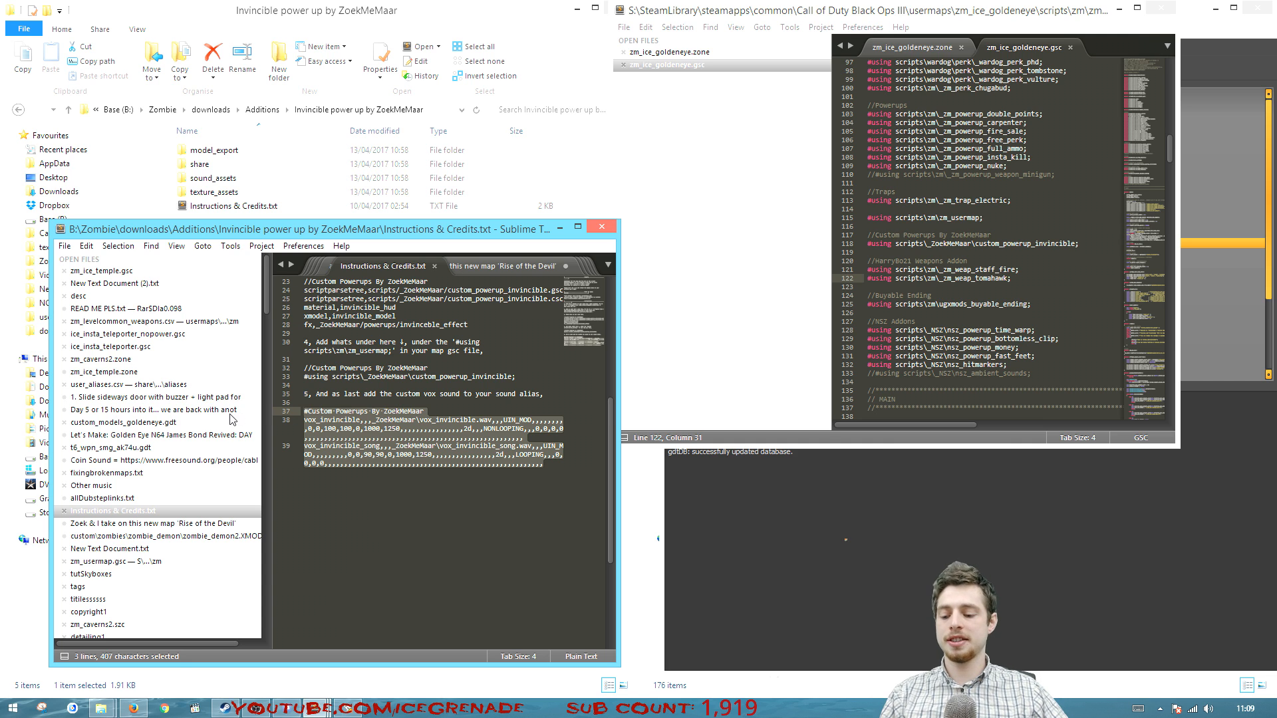
key("ctrl+c")
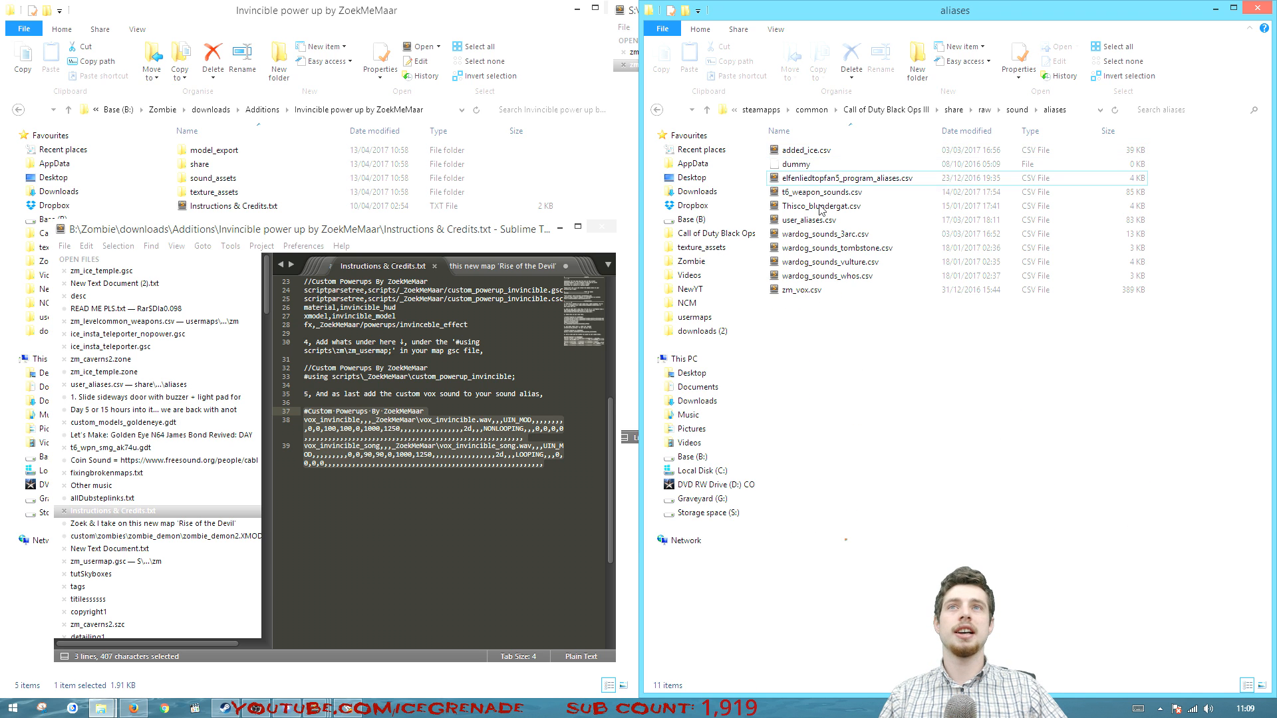
mouse_move(806, 220)
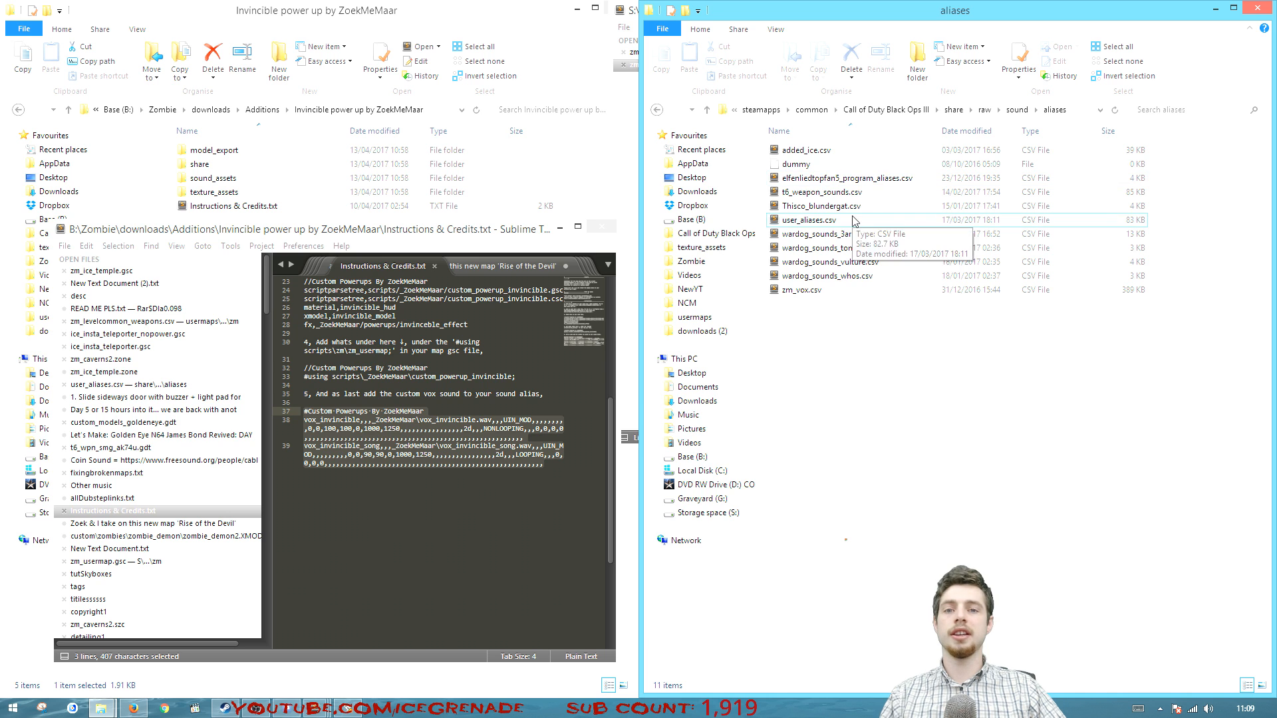
- Open user_aliases.csv from share\raw\sound\aliases in Sublime Text
double_click(807, 220)
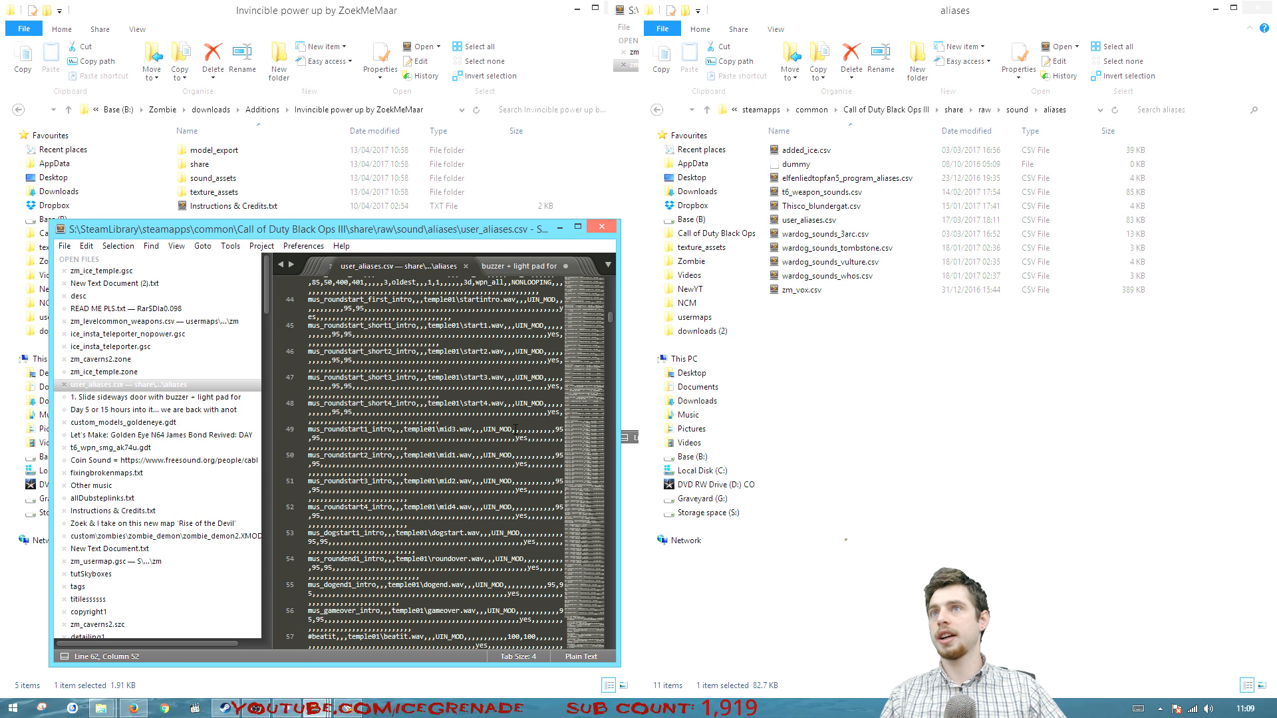